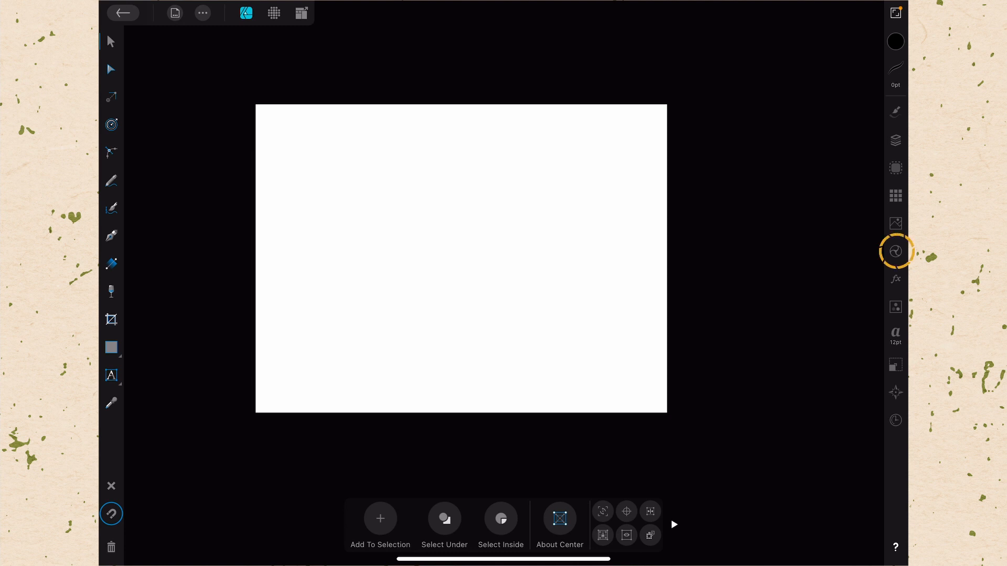
# Step: Show the Symbols panel with Sync symbols on and its options menu open
pyautogui.click(895, 251)
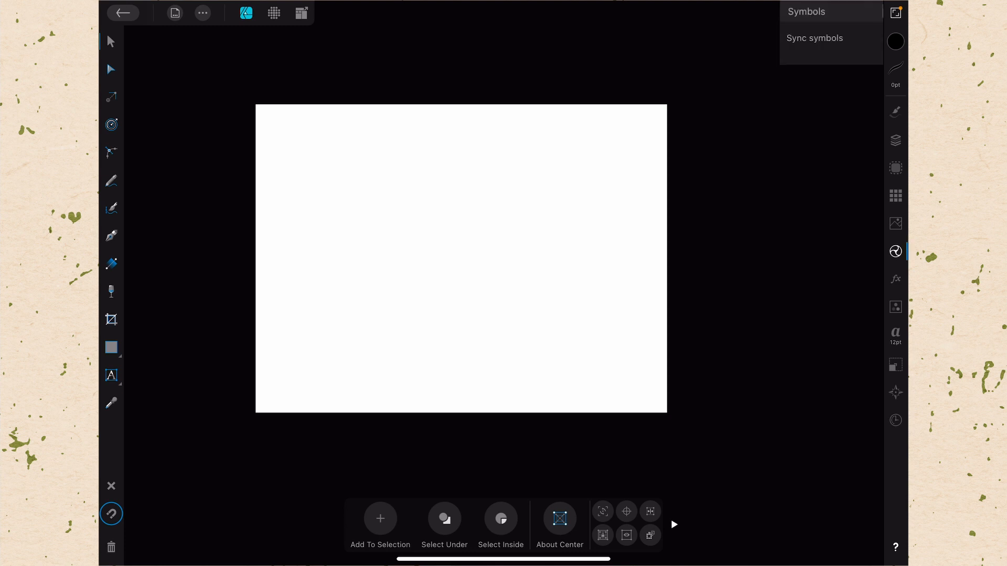
pyautogui.click(859, 38)
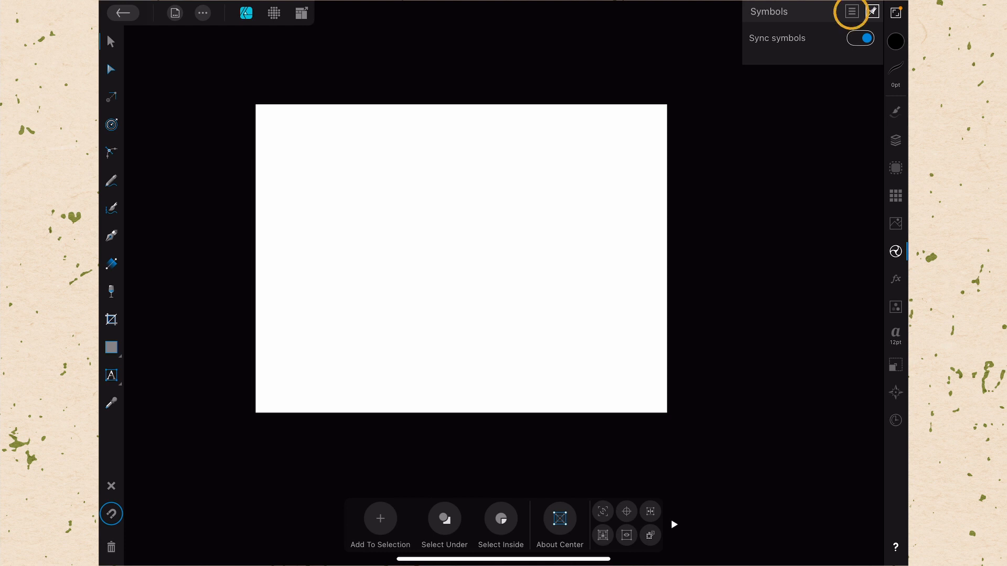
pyautogui.click(851, 12)
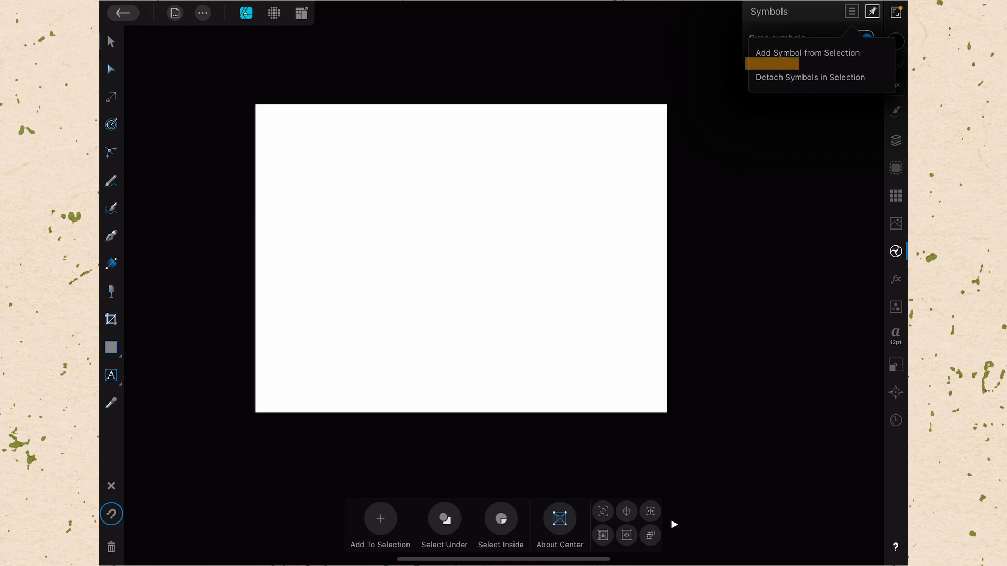
pyautogui.moveTo(810, 77)
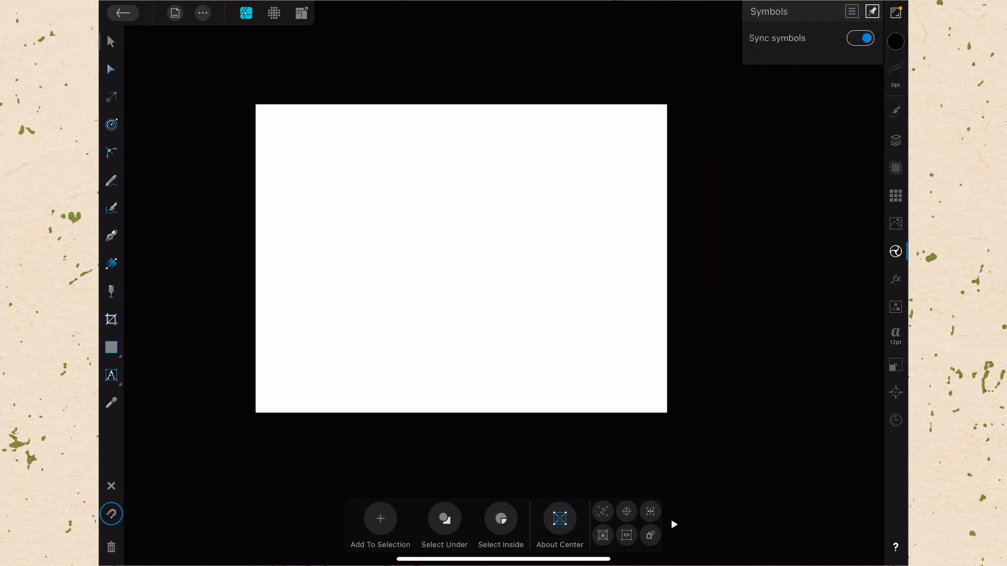
# Step: Draw a black square and an overlapping circle, then Add them into one D shape
pyautogui.click(110, 348)
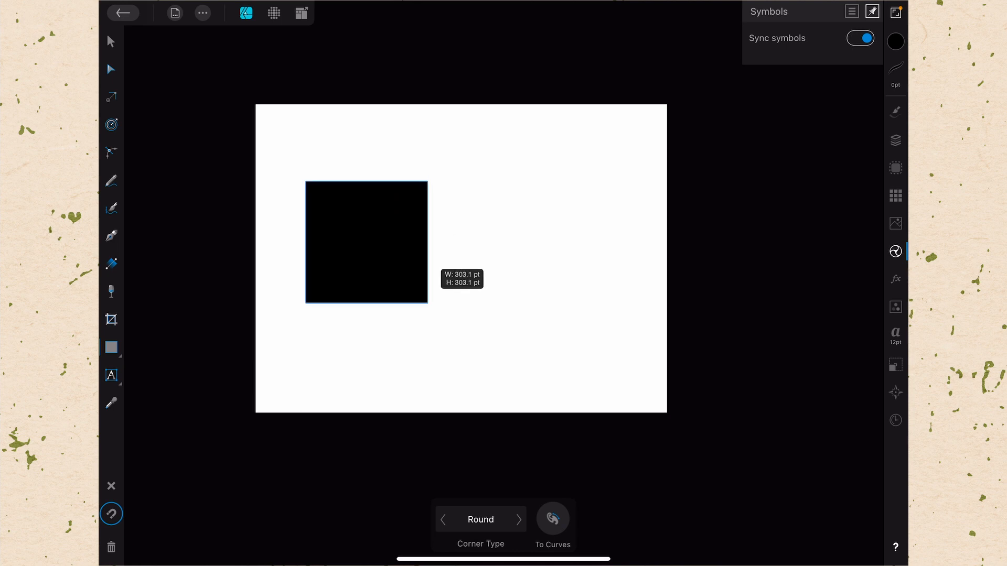
pyautogui.click(111, 347)
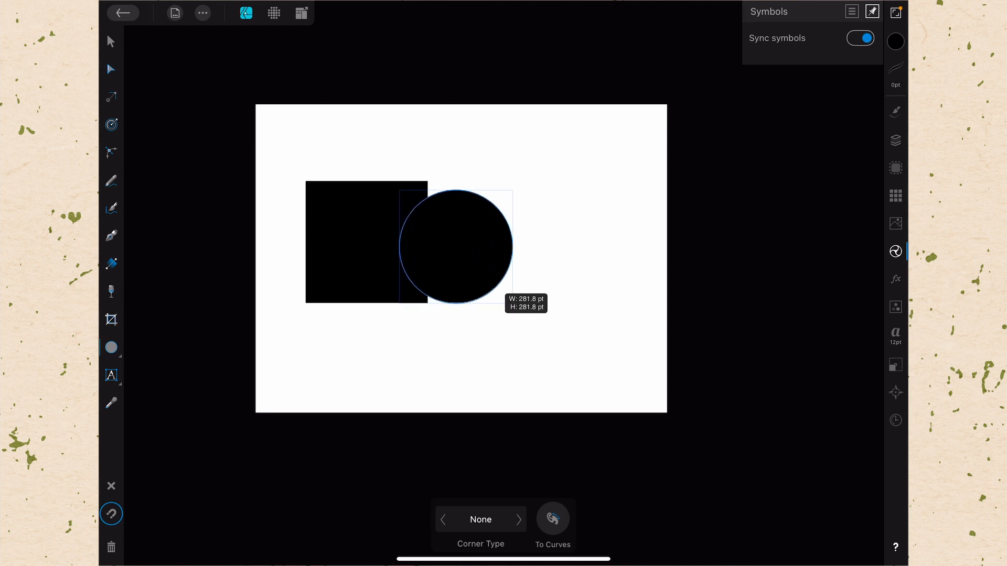
pyautogui.click(551, 518)
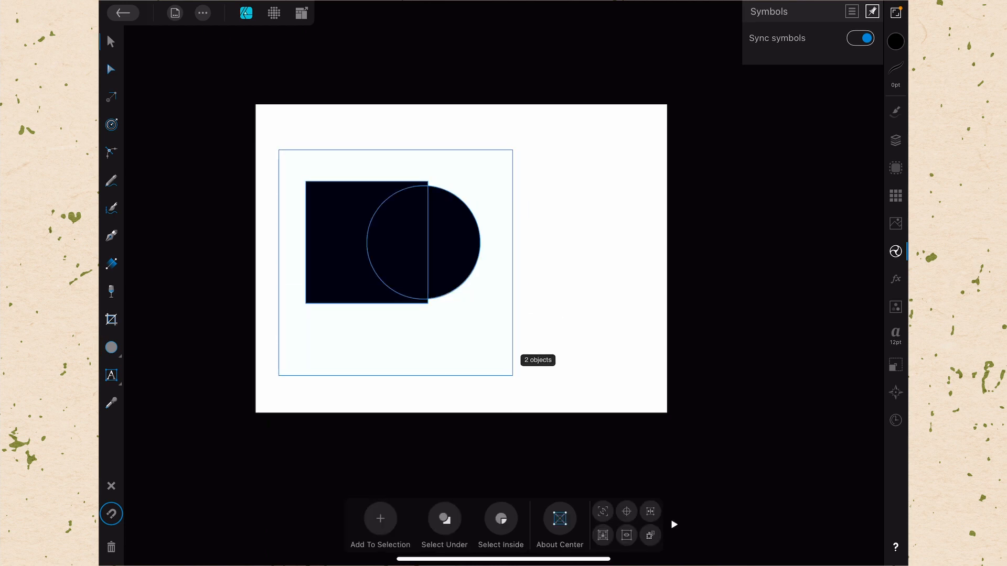
pyautogui.click(201, 12)
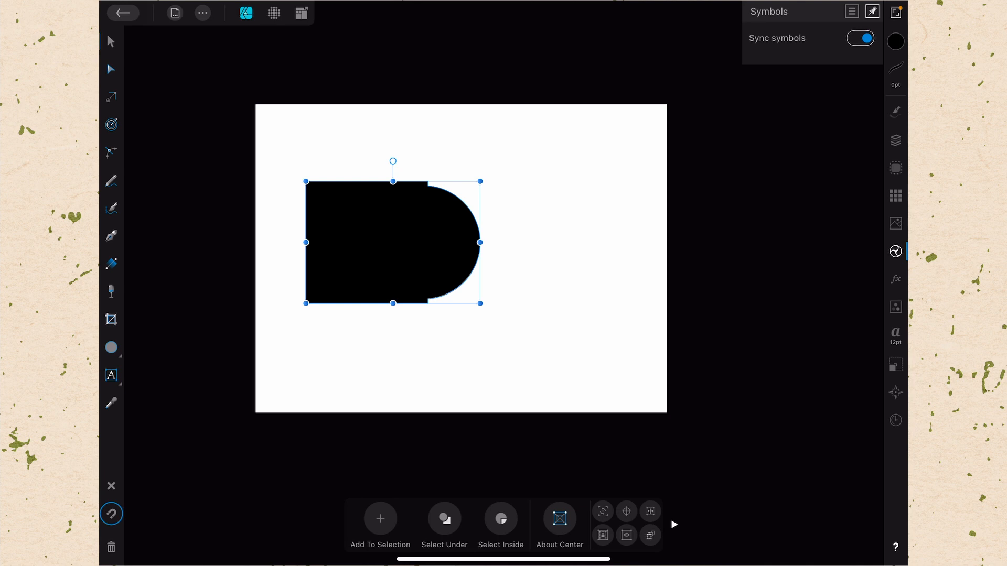
# Step: Make the D a symbol, place a second instance lower right, and select the upper one
pyautogui.click(852, 12)
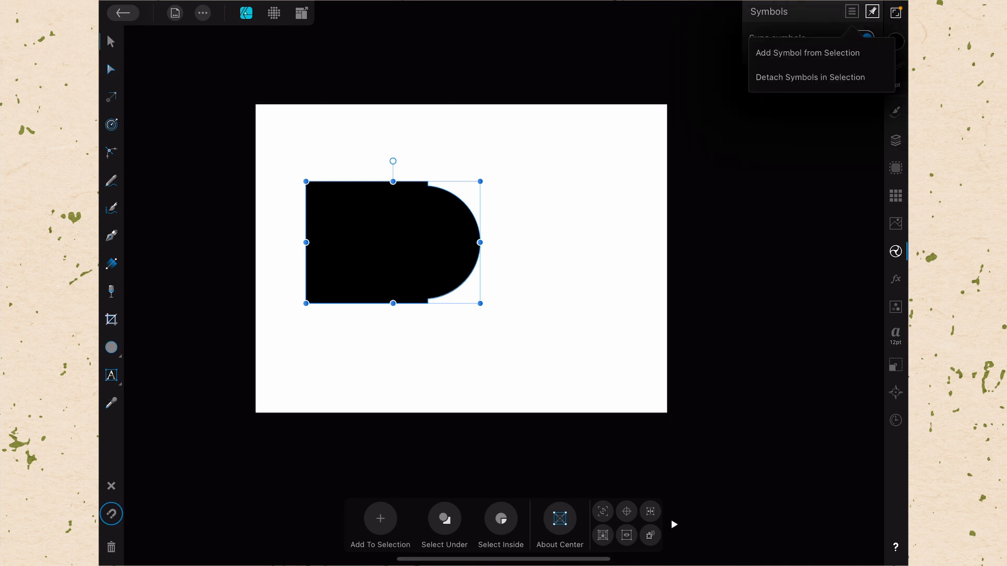
pyautogui.click(807, 52)
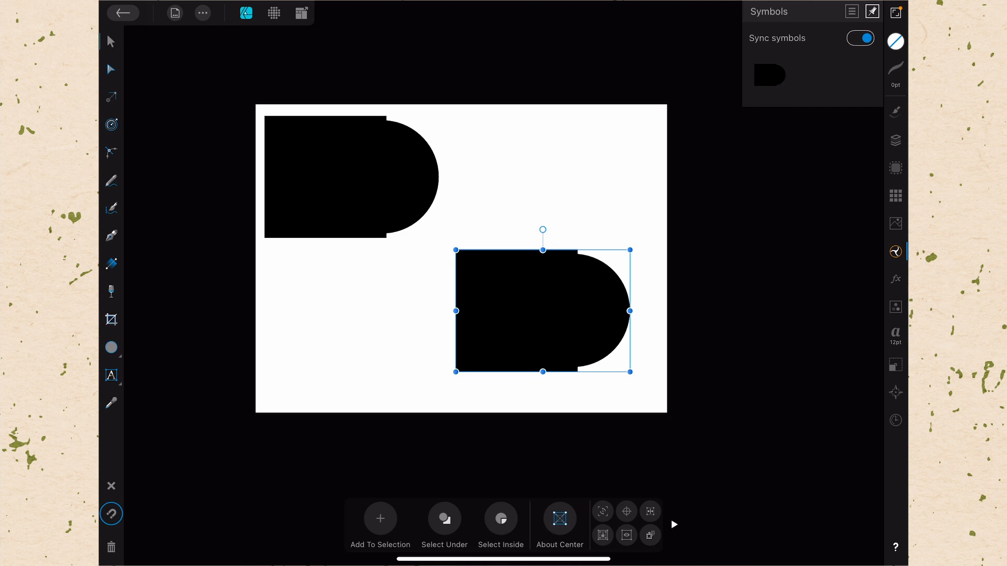
pyautogui.click(350, 177)
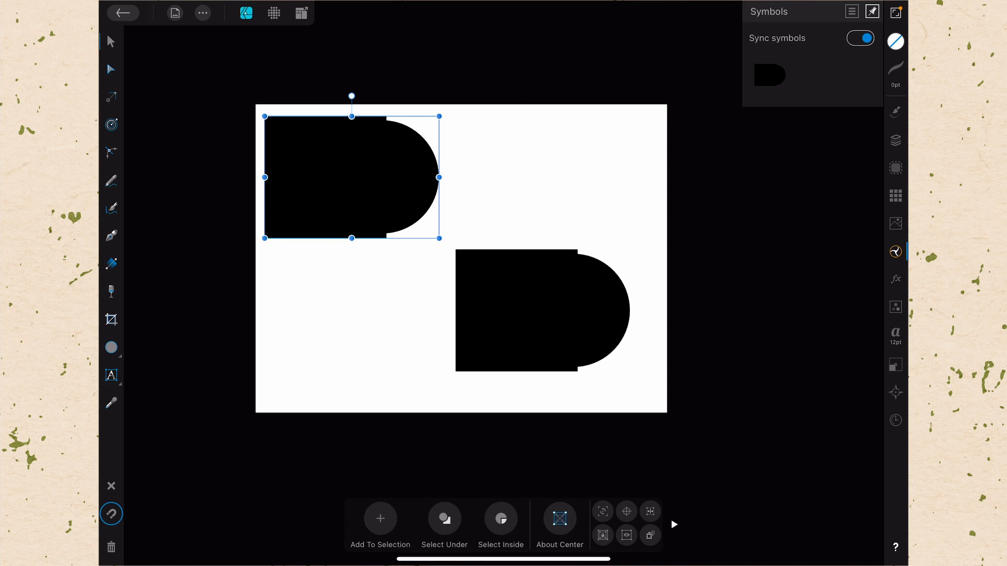
# Step: Fill the D light blue and turn Sync symbols off
pyautogui.click(895, 41)
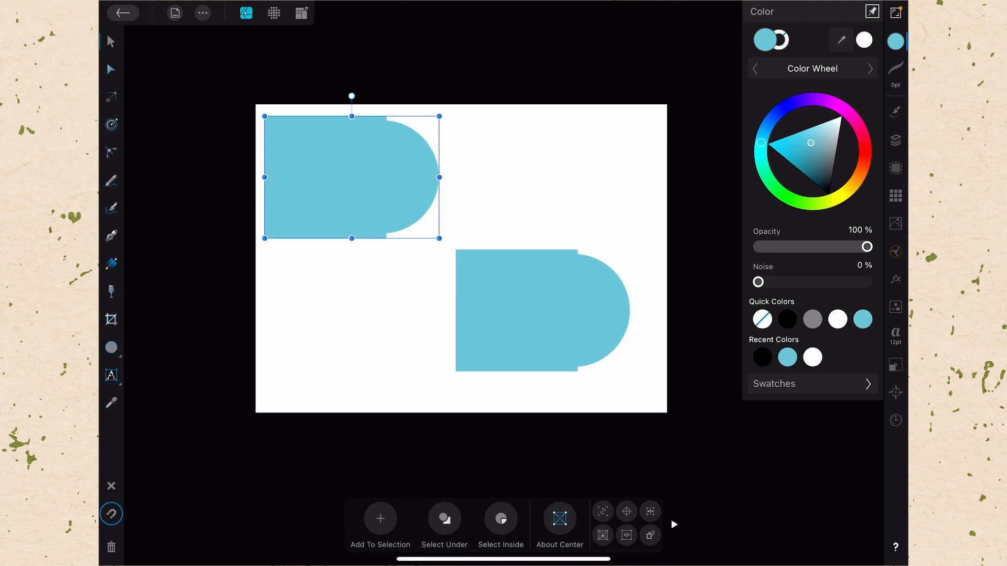
pyautogui.click(895, 251)
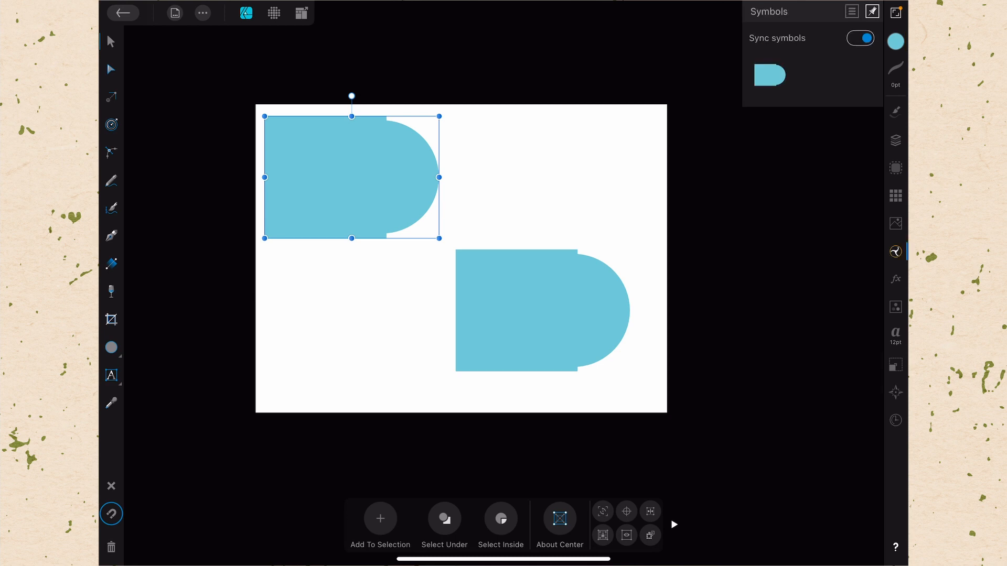
pyautogui.click(861, 38)
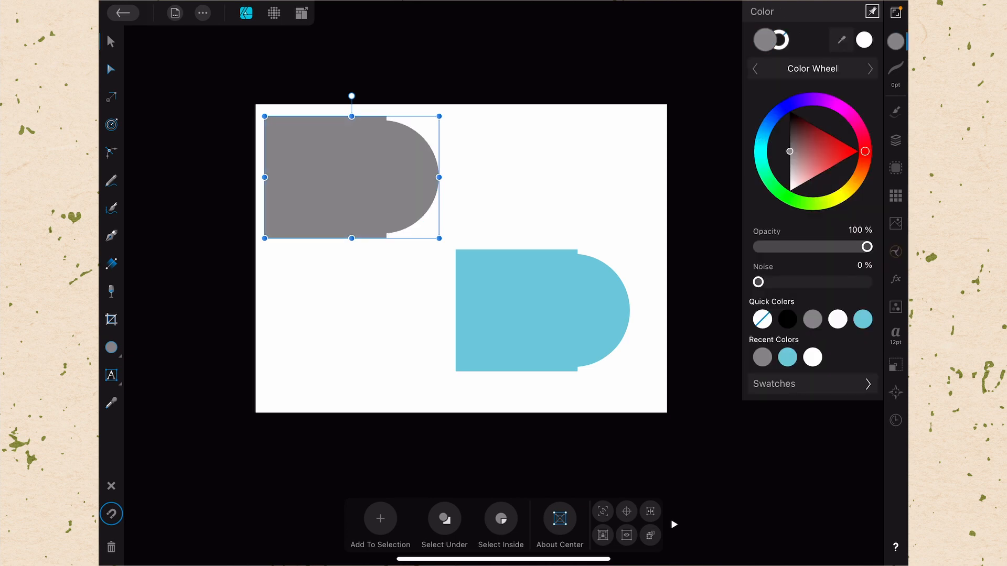
pyautogui.click(872, 11)
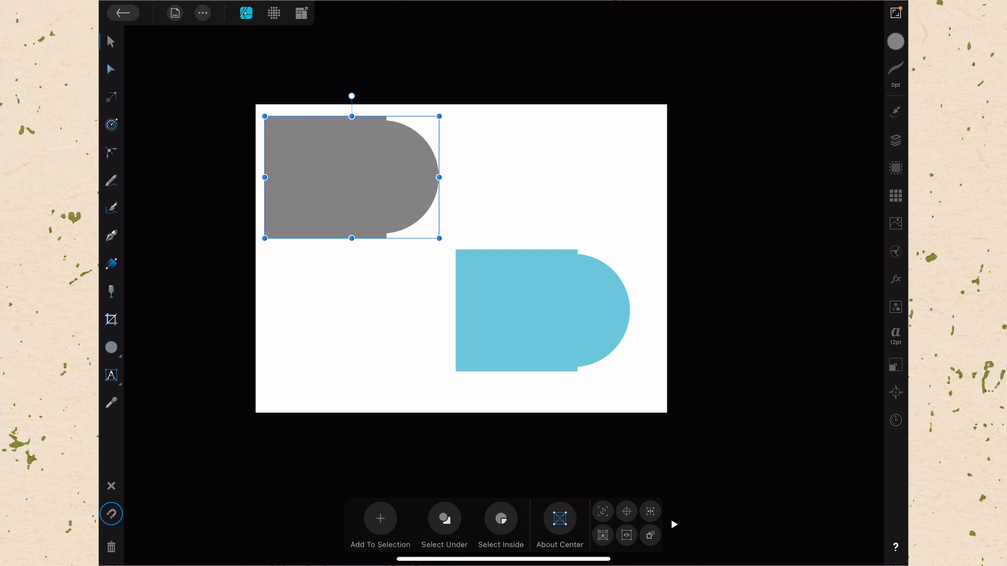
pyautogui.click(895, 252)
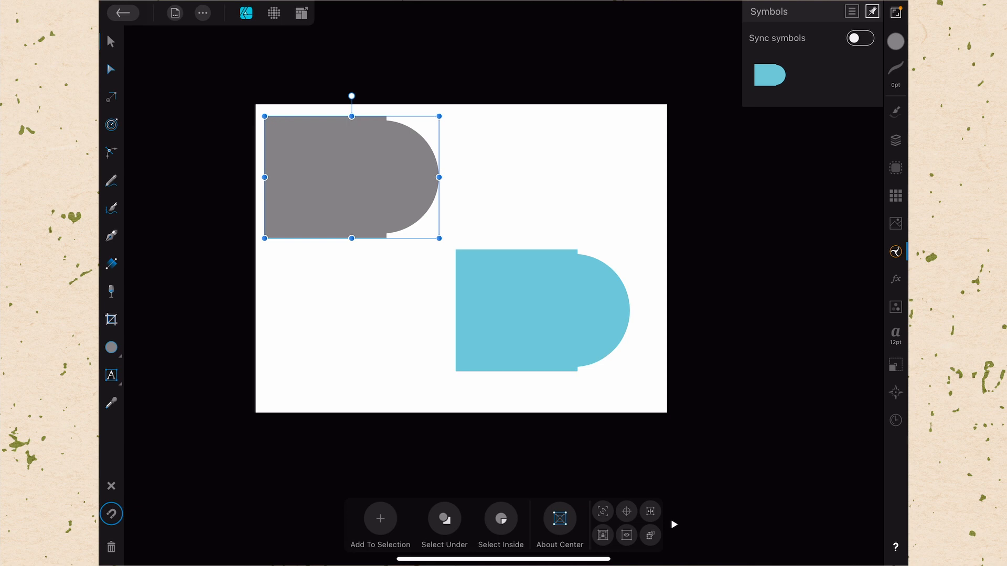
# Step: Recolour the upper D black and bring the Symbols panel back
pyautogui.click(860, 38)
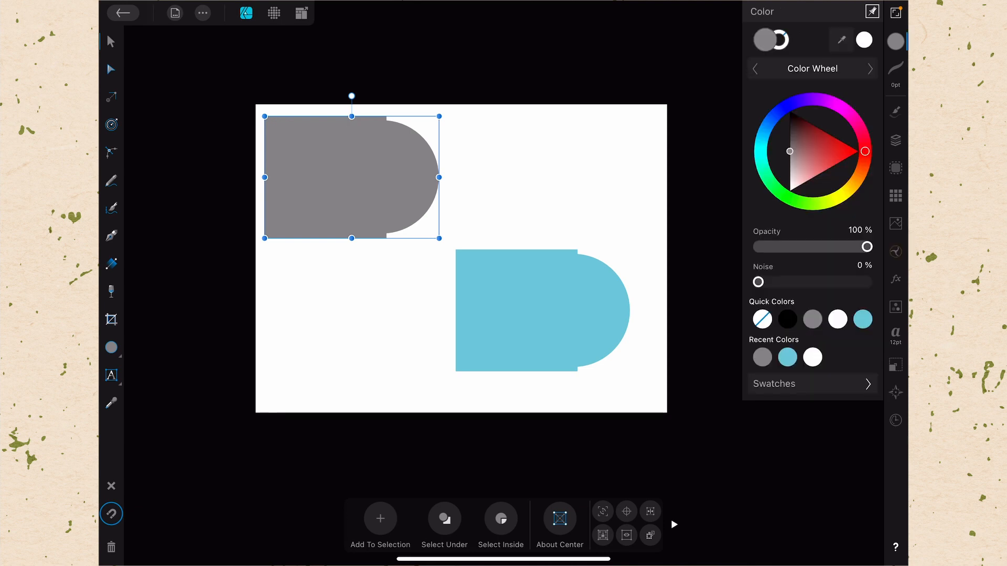
pyautogui.click(787, 319)
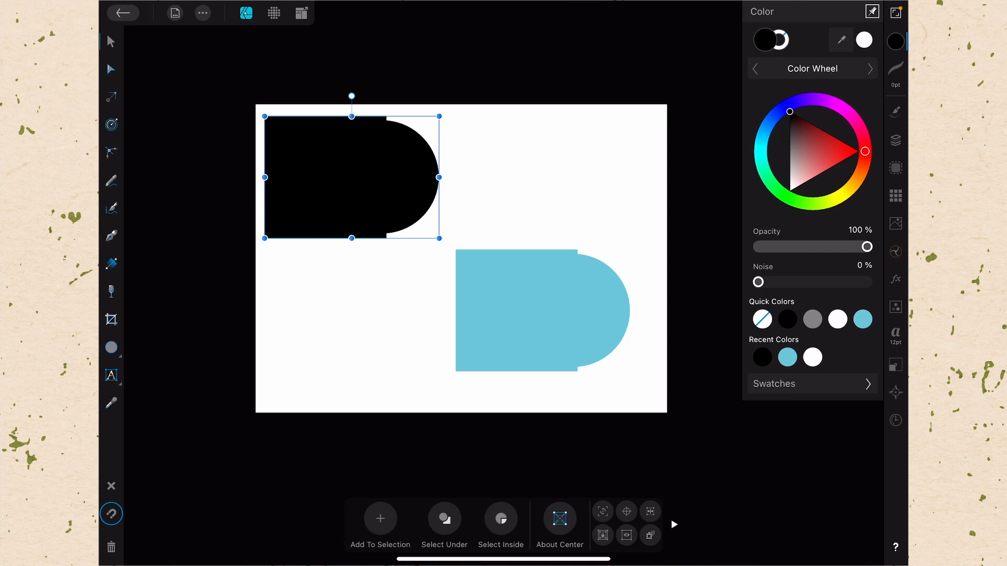
pyautogui.click(895, 251)
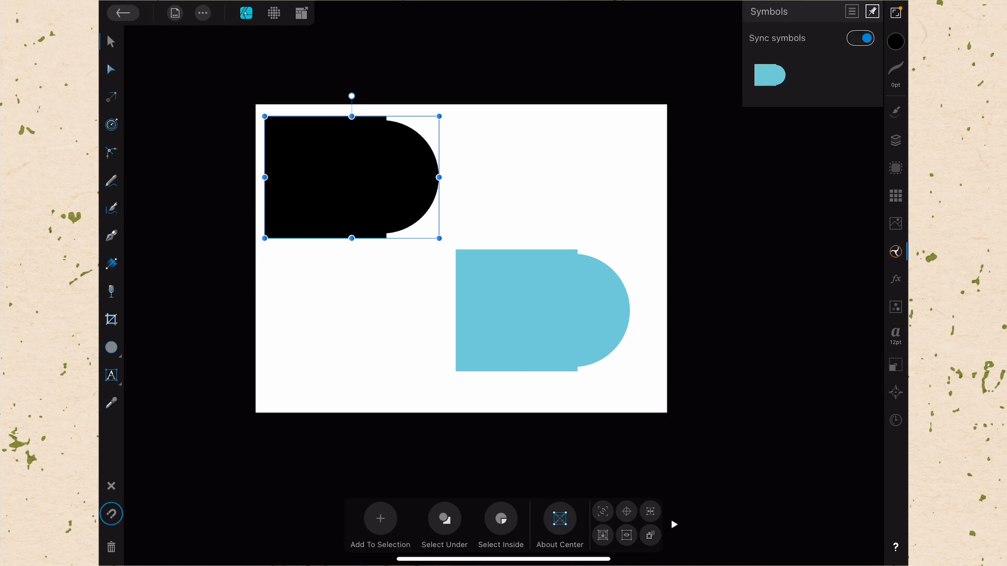
pyautogui.click(894, 279)
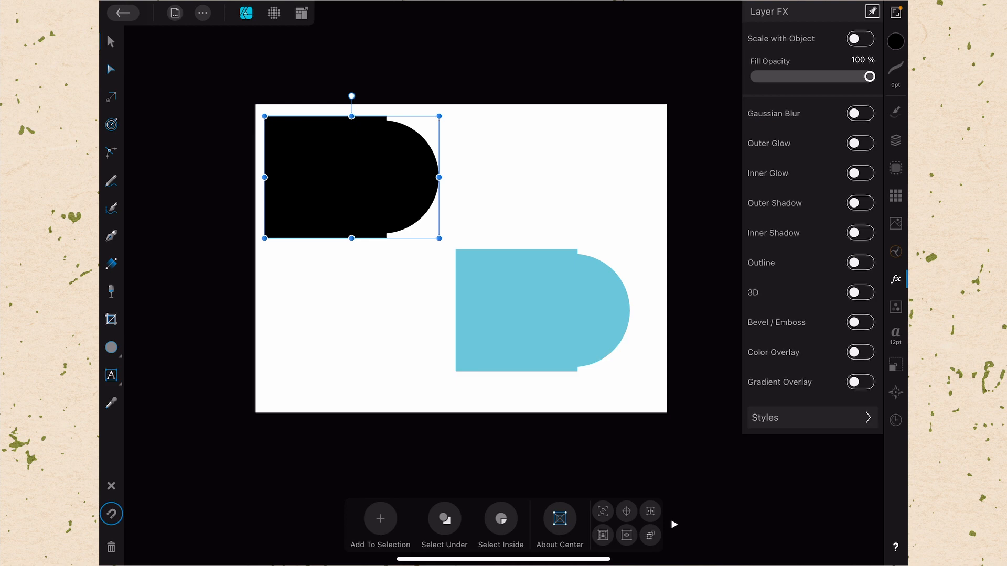
# Step: Give the black D symbol a magenta outer glow of about 72 px, then select the blue D
pyautogui.click(860, 143)
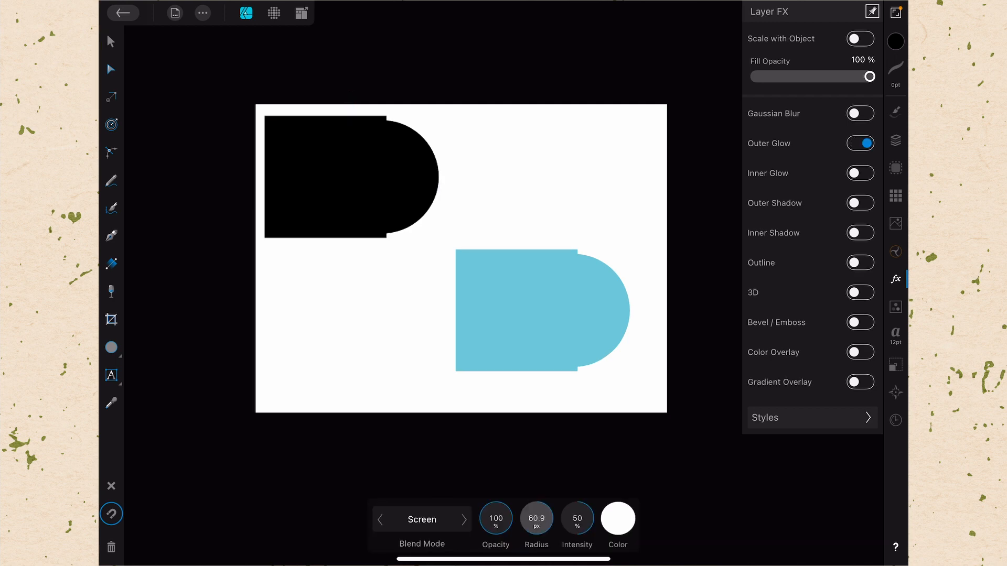
pyautogui.click(618, 518)
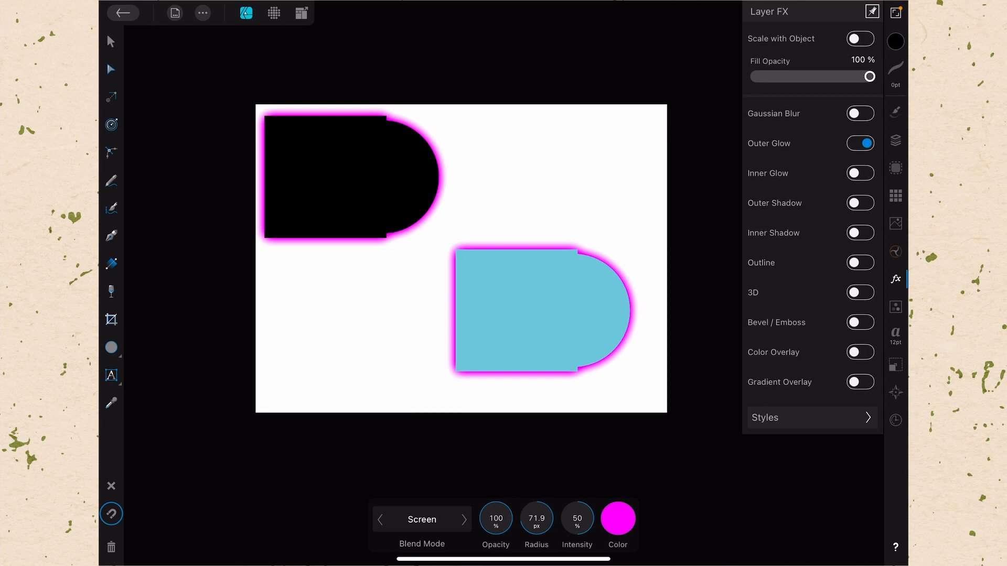
pyautogui.click(542, 311)
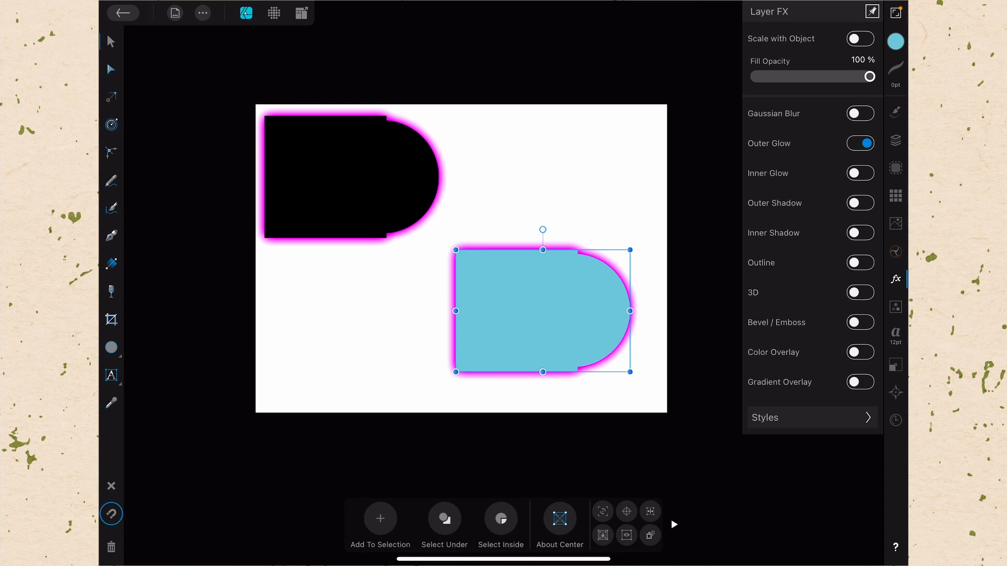
# Step: Inspect the blue D in Layers, use Detach Symbols in Selection, then select the black D
pyautogui.click(896, 140)
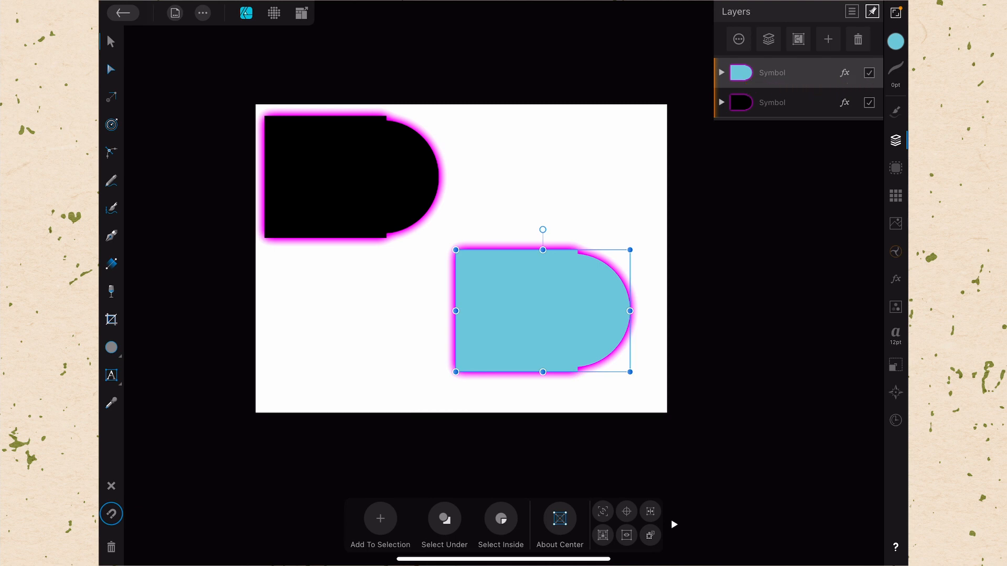
pyautogui.click(721, 73)
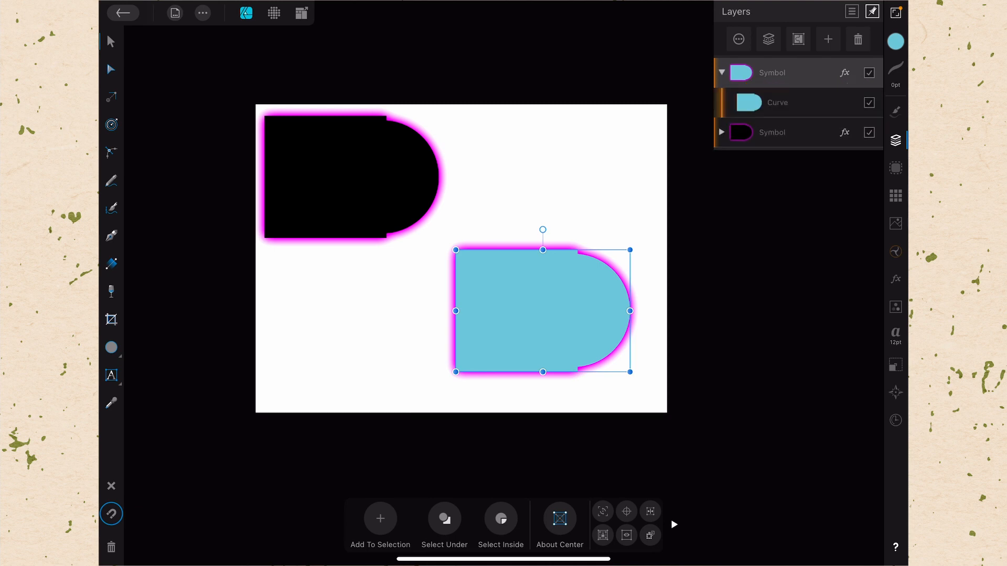
pyautogui.click(722, 72)
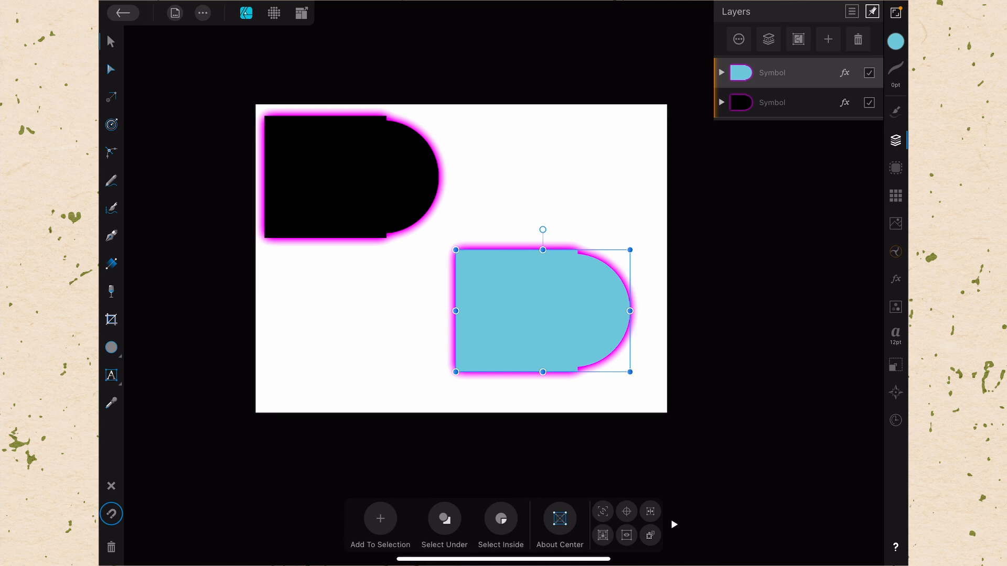
pyautogui.click(895, 252)
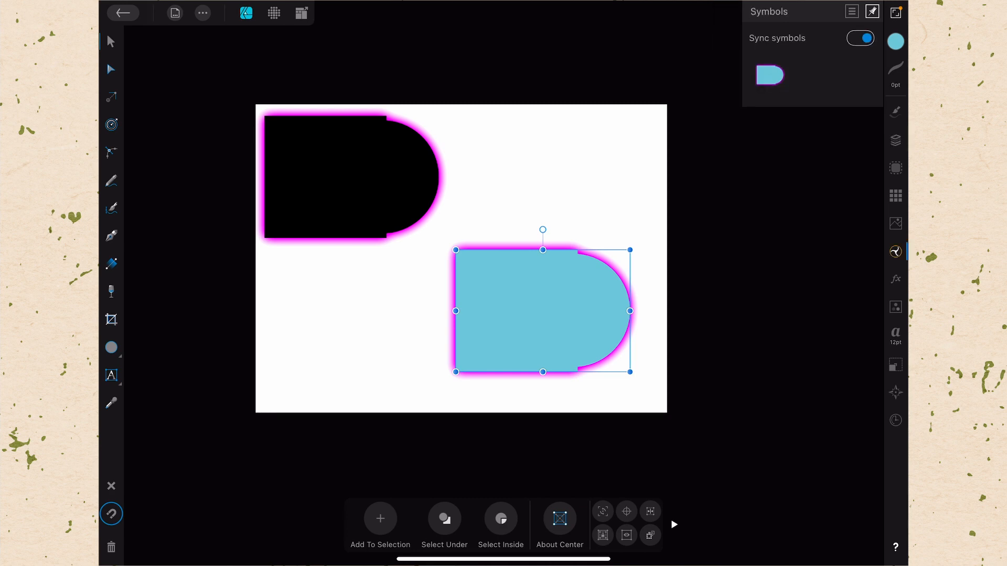
pyautogui.click(851, 11)
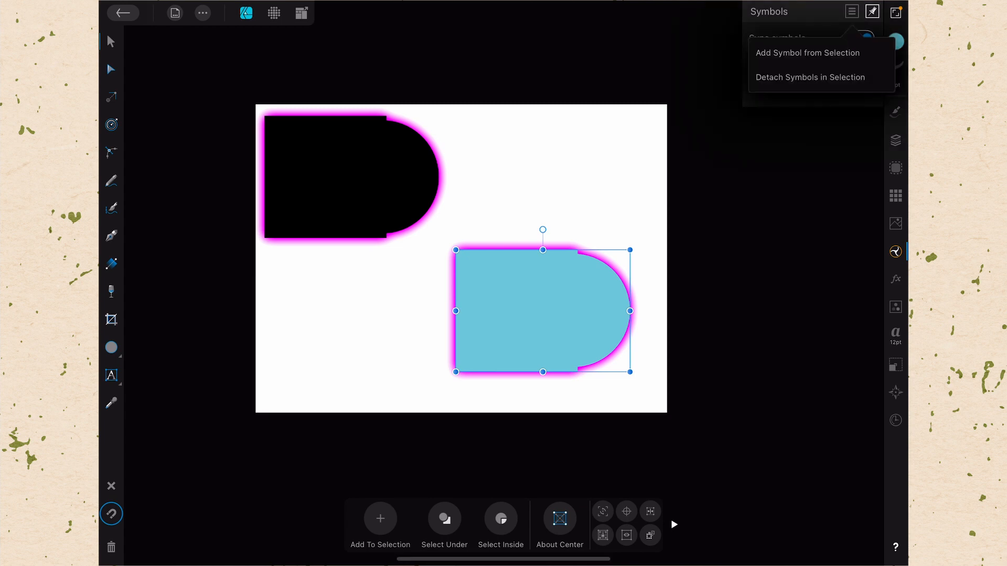
pyautogui.click(807, 53)
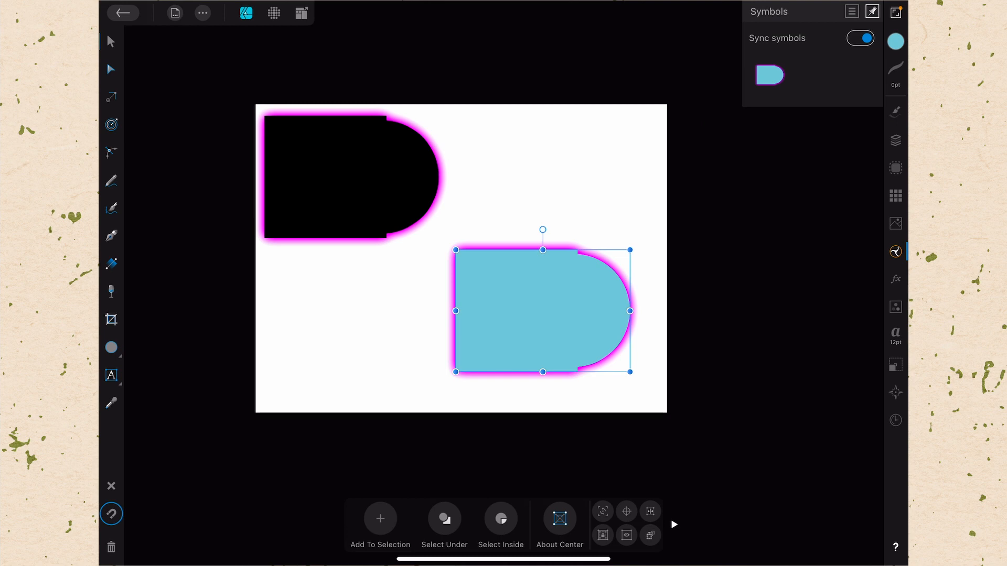
pyautogui.click(895, 141)
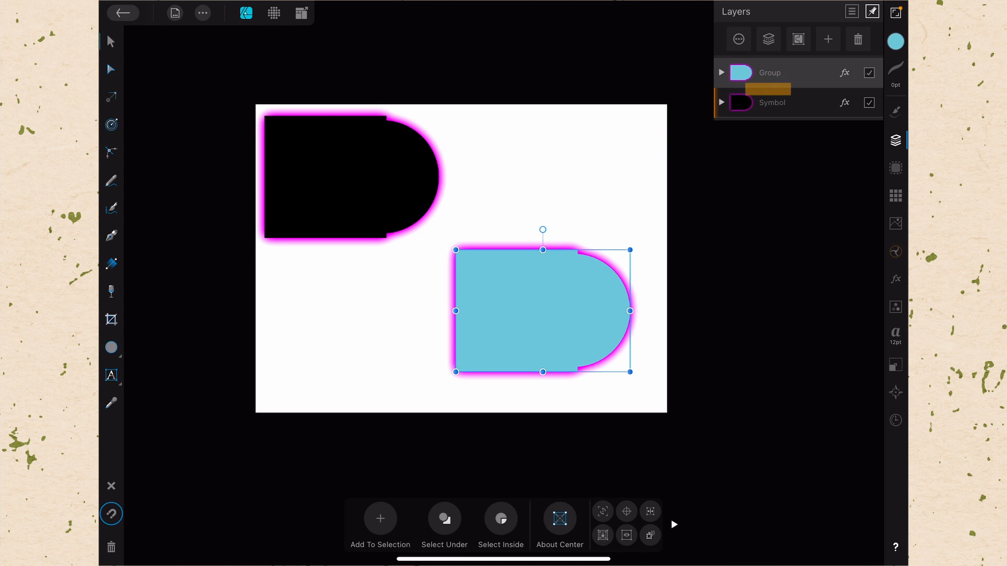
pyautogui.click(350, 176)
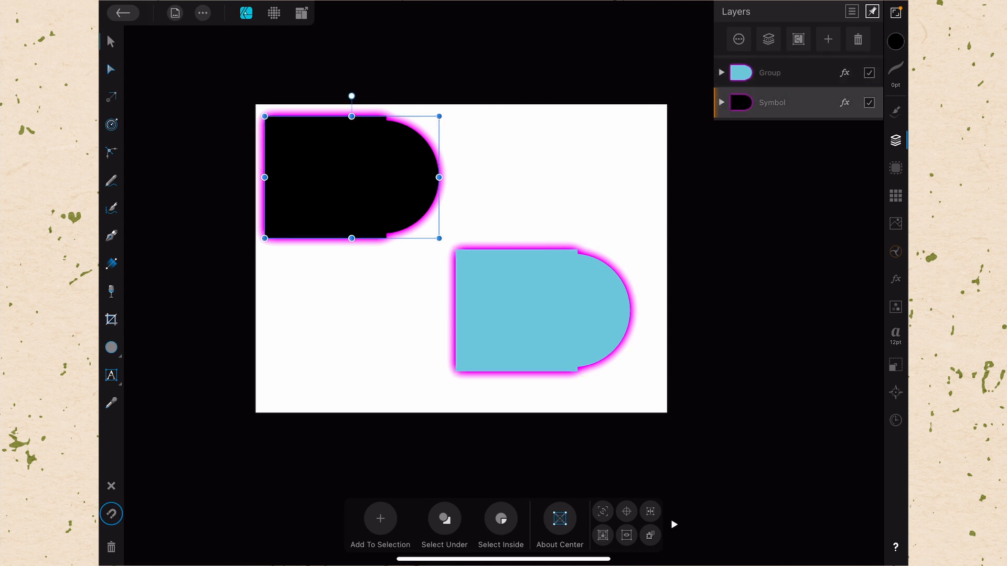
# Step: Place a third D symbol instance and change the synced outer glow colour to blue
pyautogui.click(894, 252)
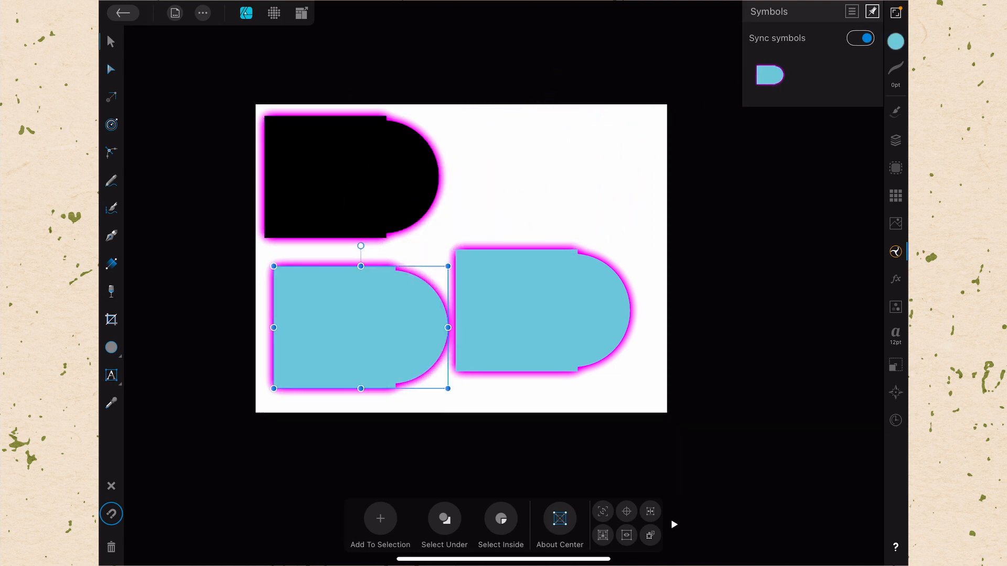
pyautogui.click(895, 278)
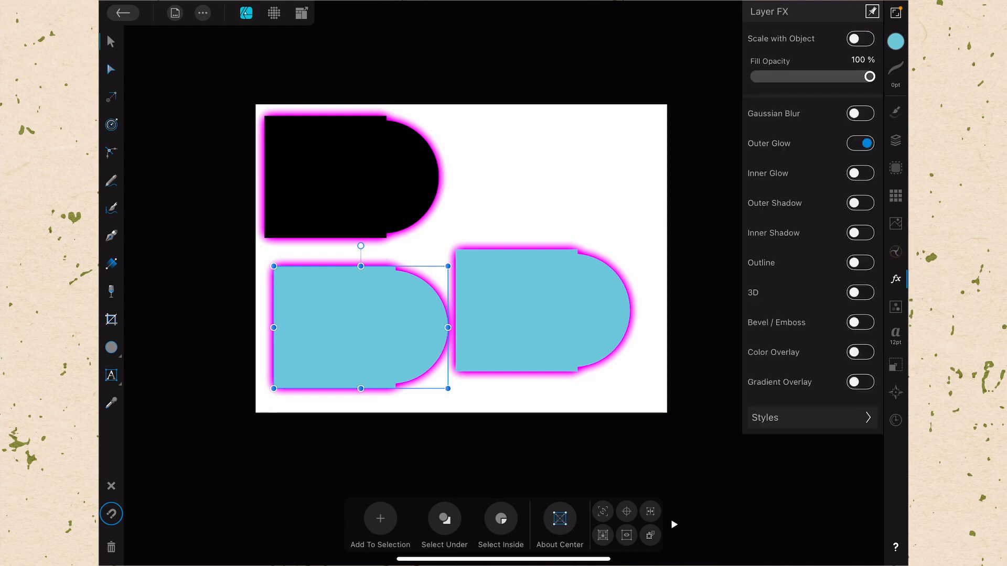
pyautogui.click(769, 143)
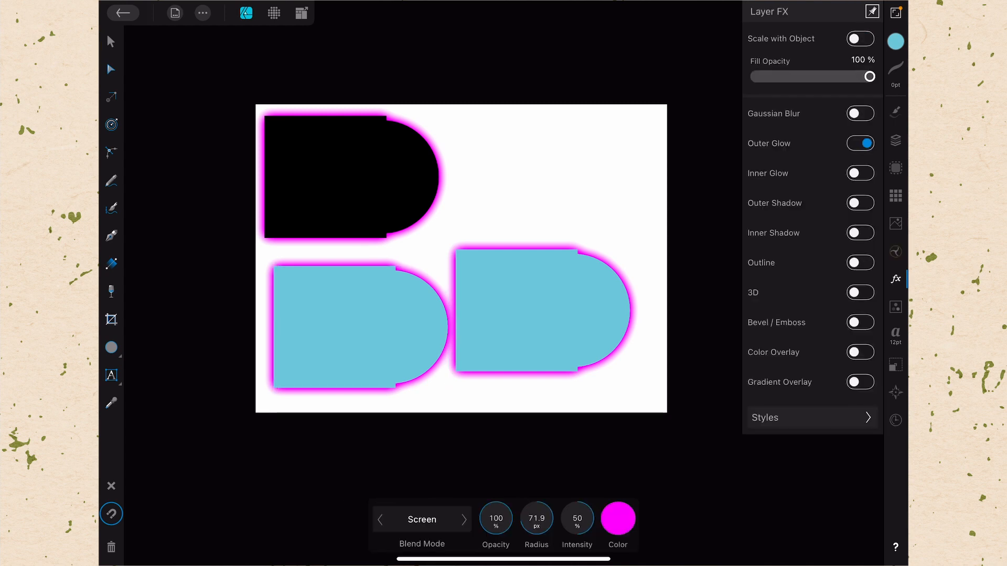
pyautogui.click(617, 518)
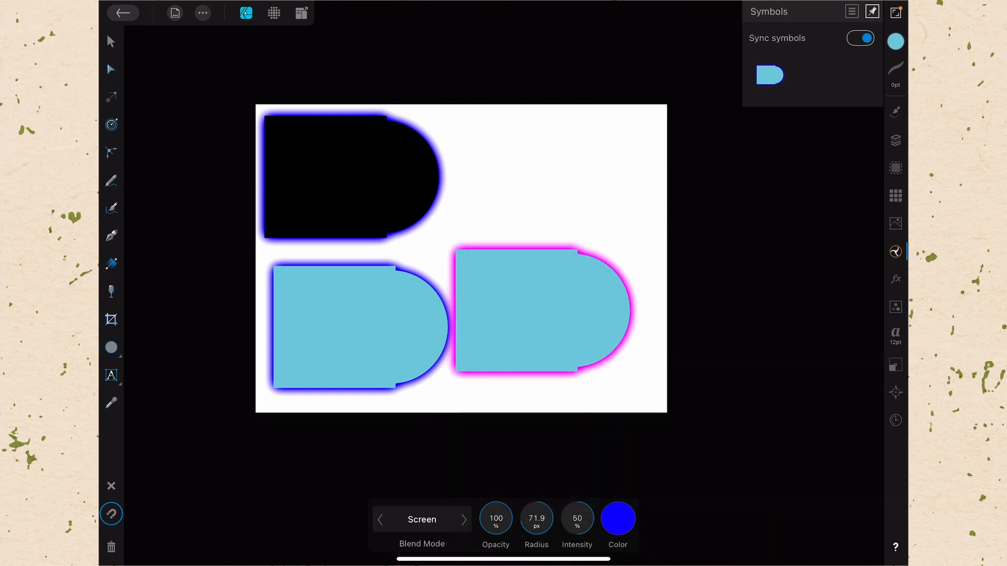
# Step: Select the detached blue shape and review it in the Layers and Symbols panels
pyautogui.click(543, 312)
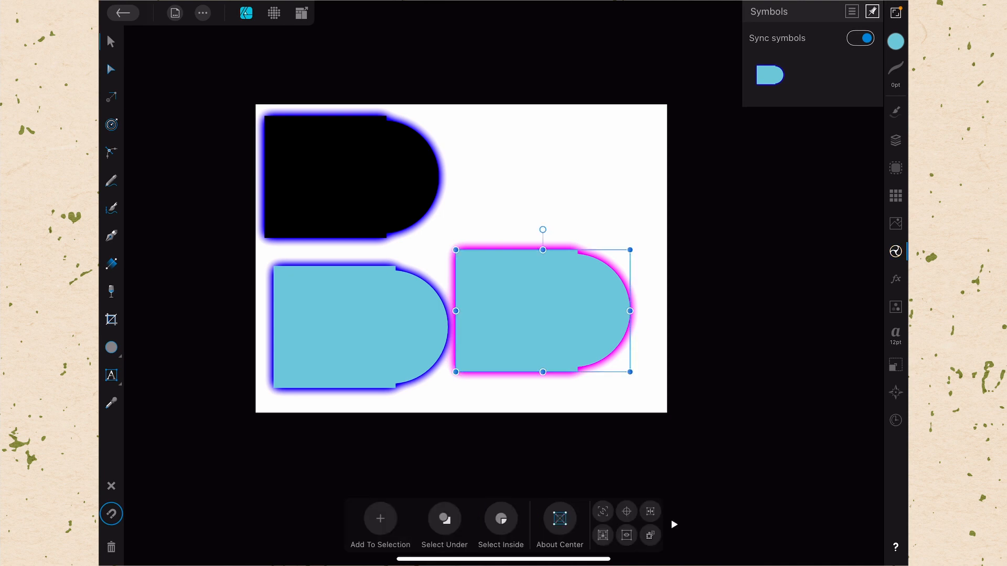
pyautogui.click(895, 140)
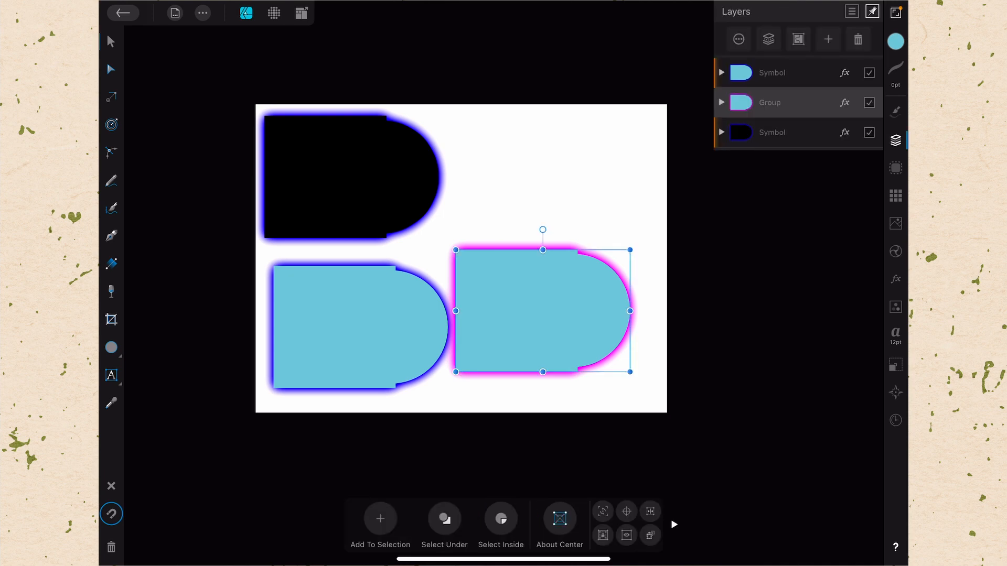
pyautogui.click(895, 251)
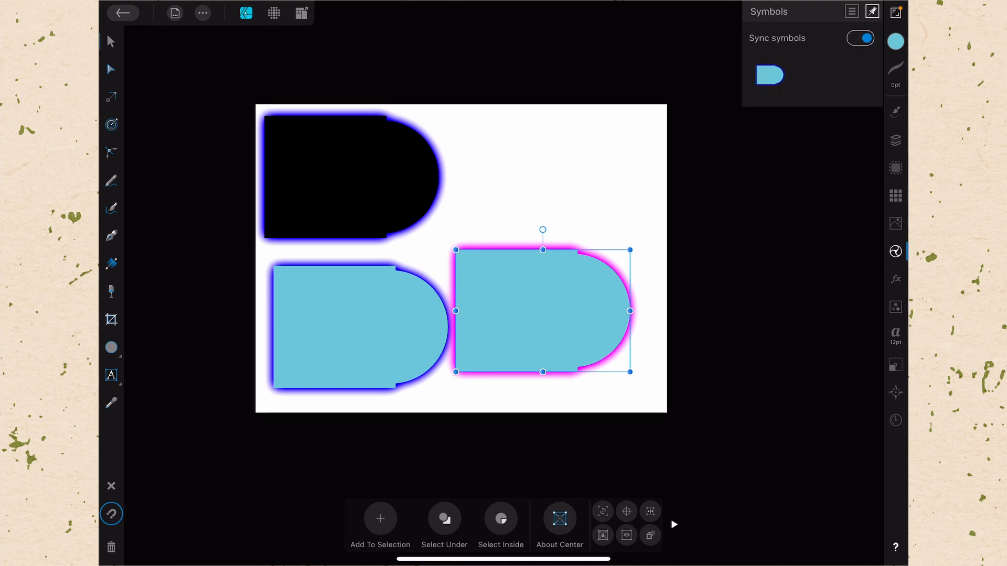